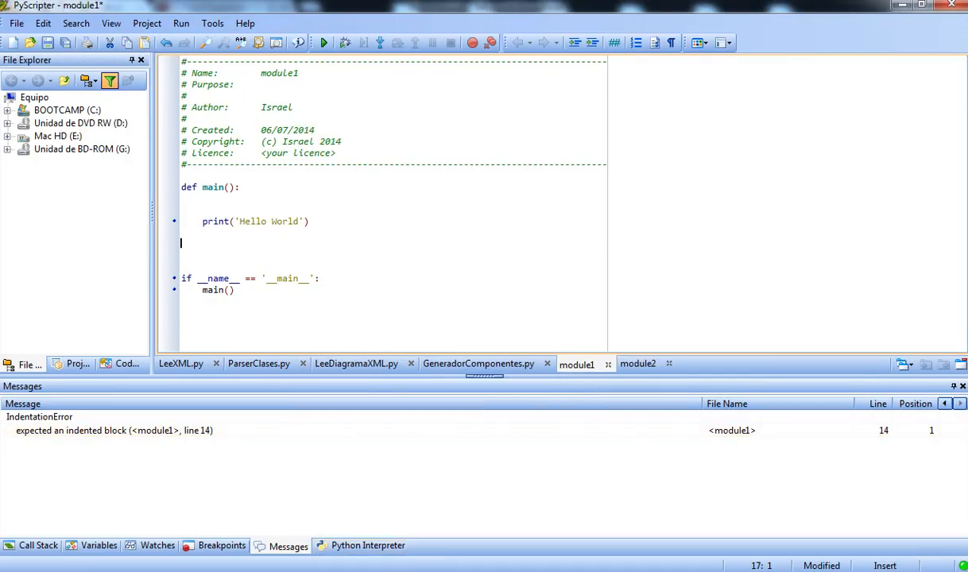
Create a new Python module, module3, from the File > New menu
{"action": "key", "text": "ctrl+a"}
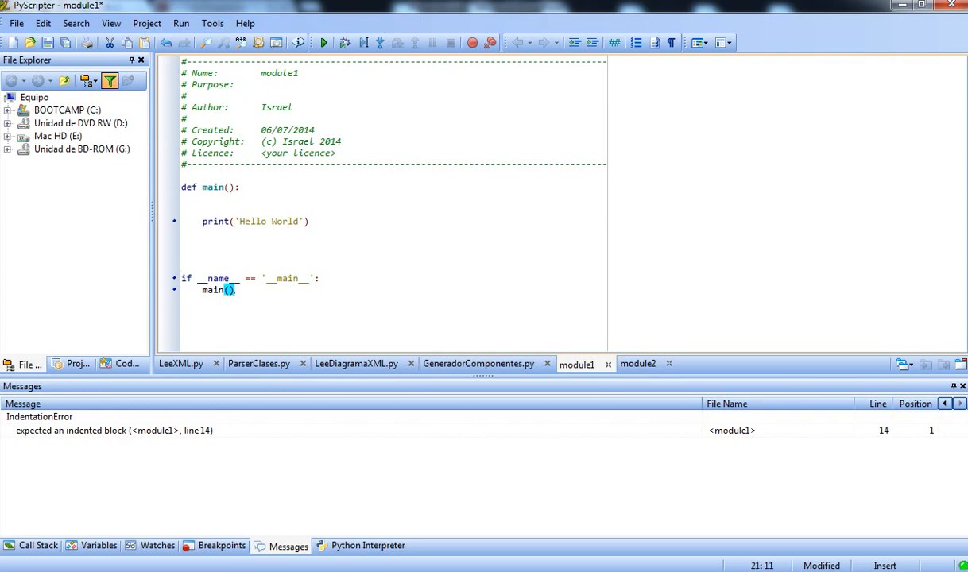
{"action": "left_click", "coordinate": [15, 23]}
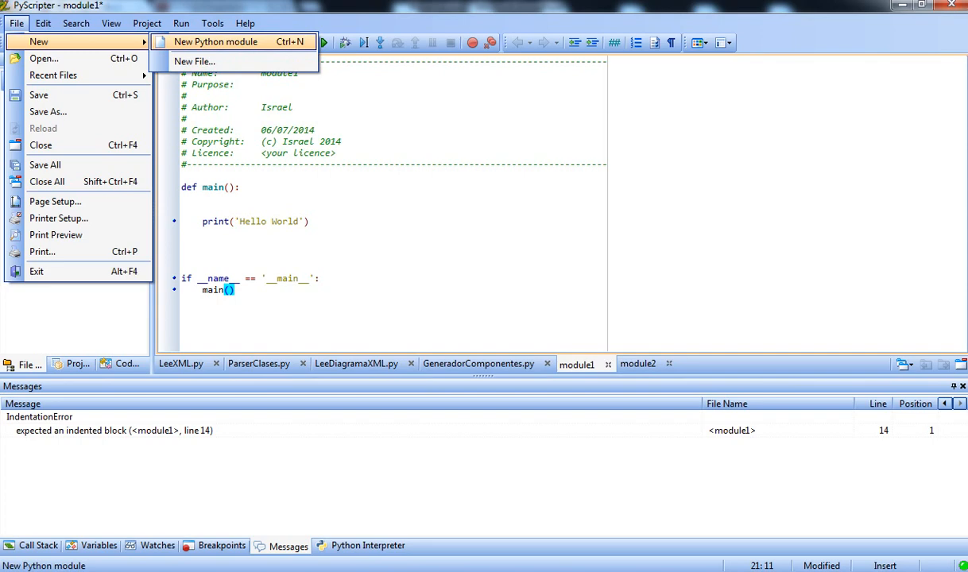
{"action": "left_click", "coordinate": [224, 41]}
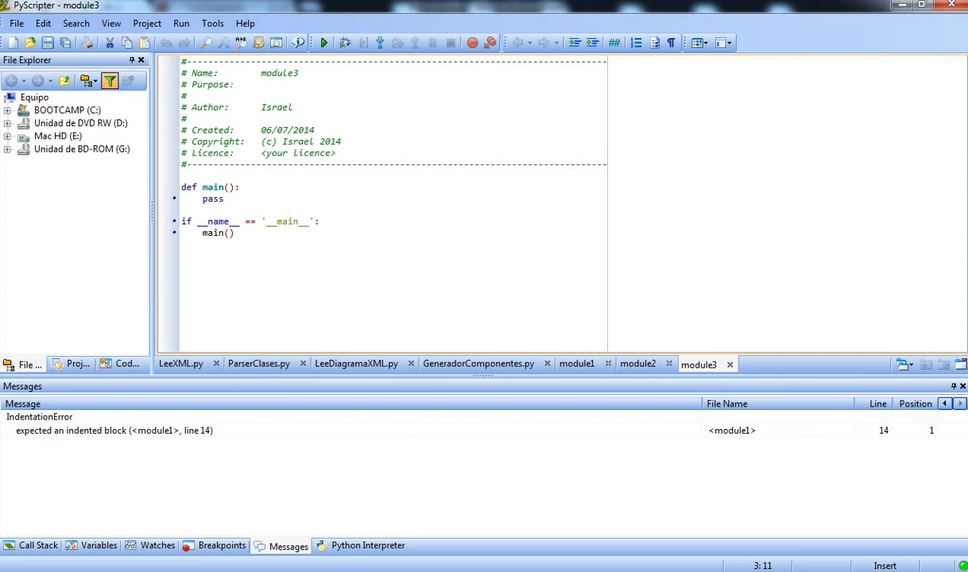
Delete the pass statement in module3's main(), leaving an empty indented body
{"action": "left_click", "coordinate": [235, 85]}
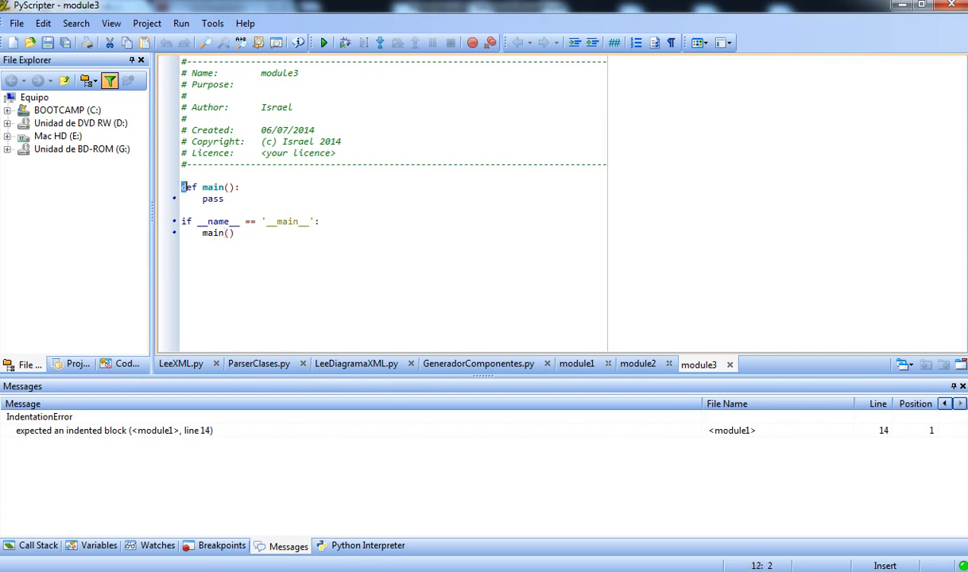
{"action": "left_click_drag", "start_coordinate": [181, 186], "coordinate": [233, 238]}
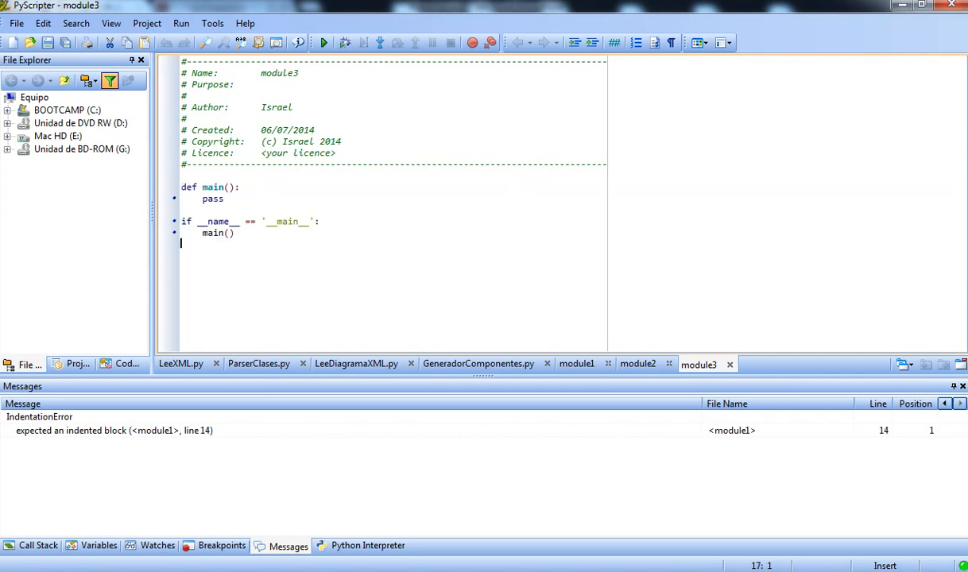
{"action": "left_click_drag", "start_coordinate": [181, 221], "coordinate": [234, 233]}
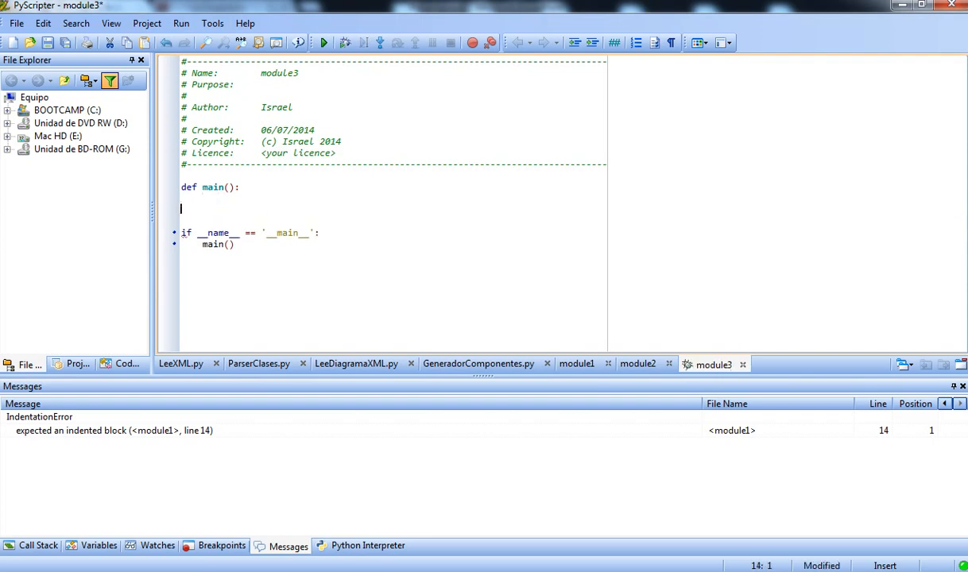
{"action": "key", "text": "Tab"}
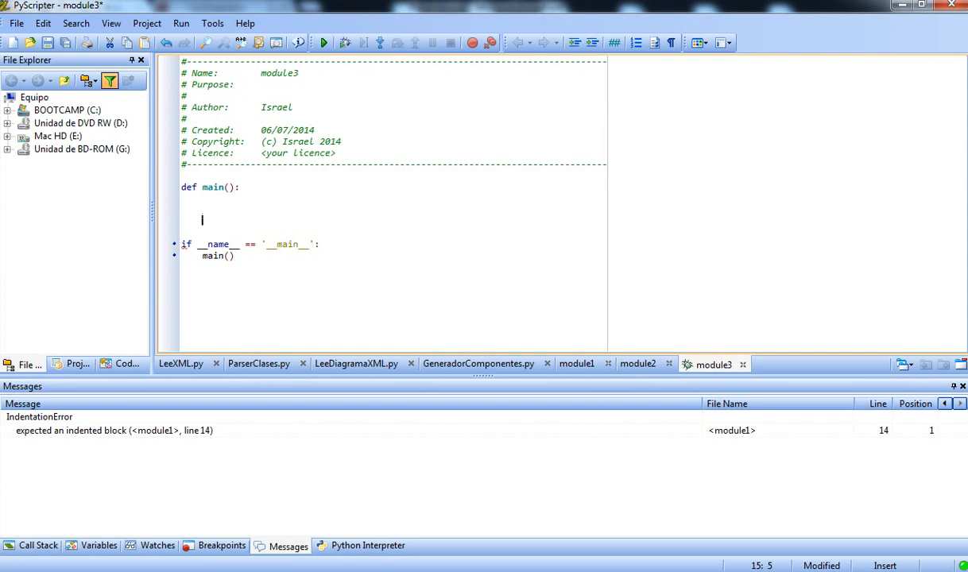
{"action": "double_click", "coordinate": [287, 244]}
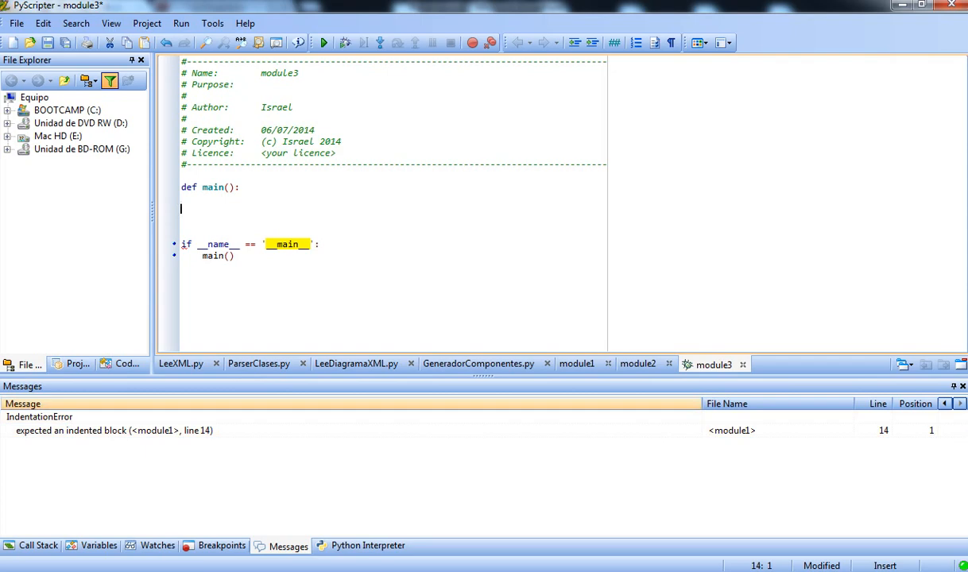
Switch through the module2 tab back to the module1 editor
{"action": "left_click", "coordinate": [638, 363]}
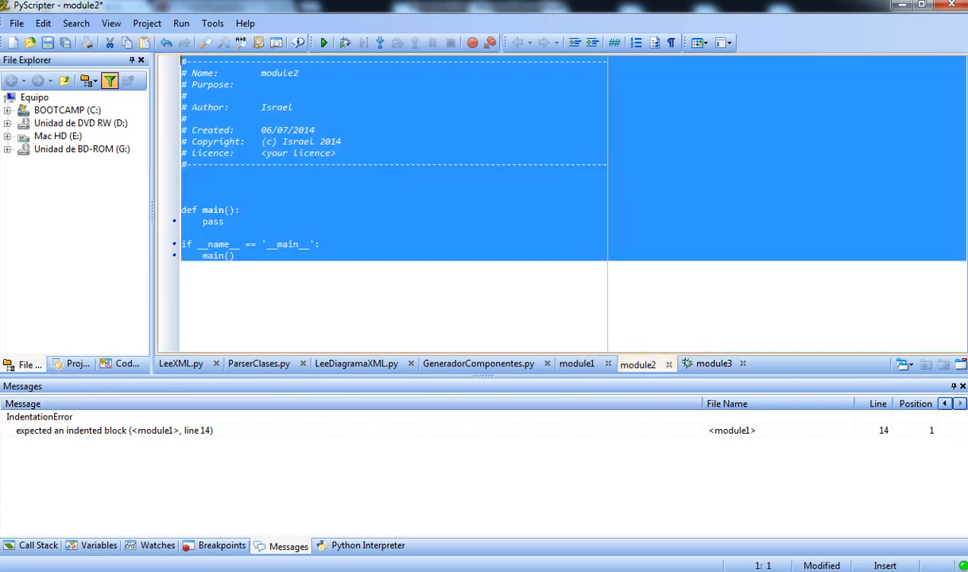
{"action": "left_click", "coordinate": [577, 364]}
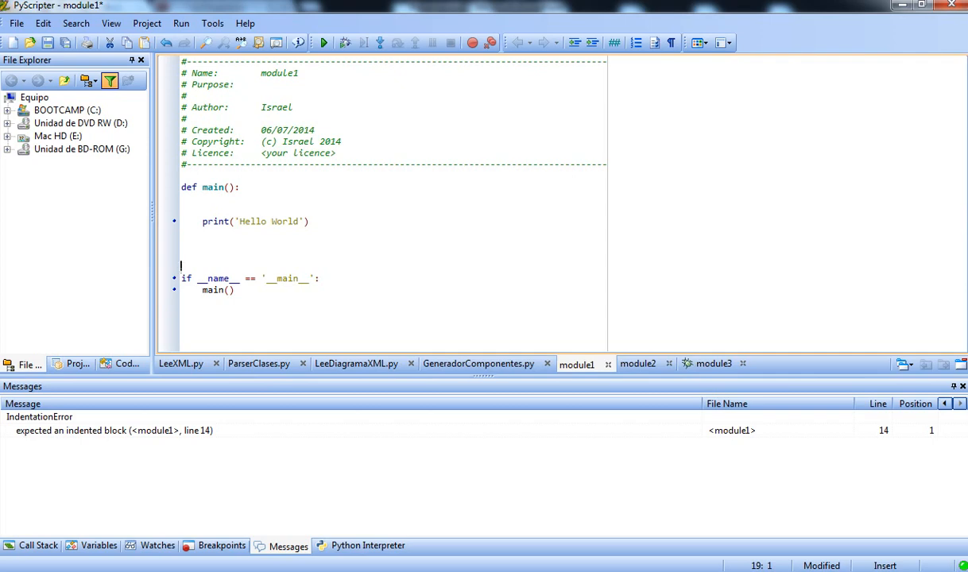
{"action": "mouse_move", "coordinate": [321, 42]}
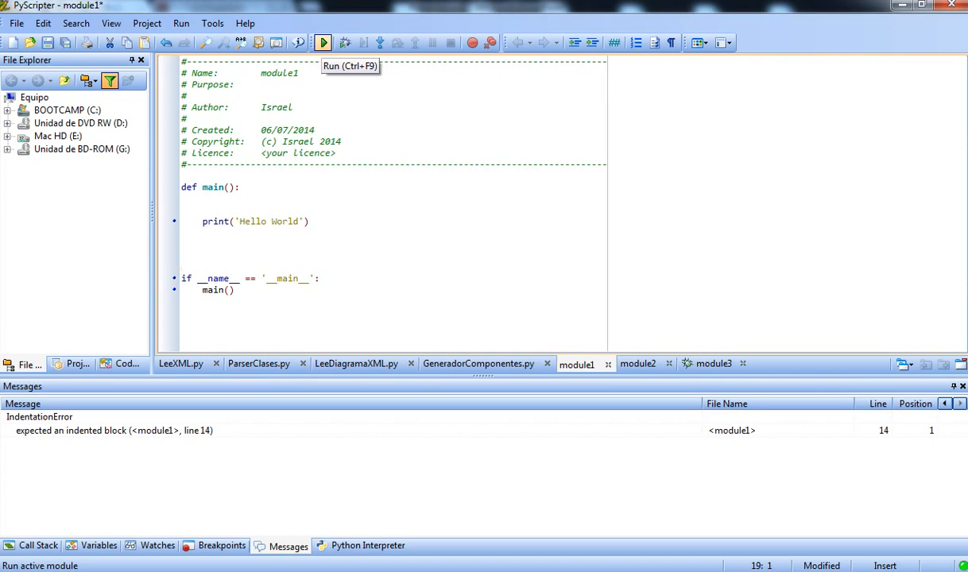
Run module1 so 'Hello World' prints in the Python Interpreter
{"action": "left_click", "coordinate": [326, 42]}
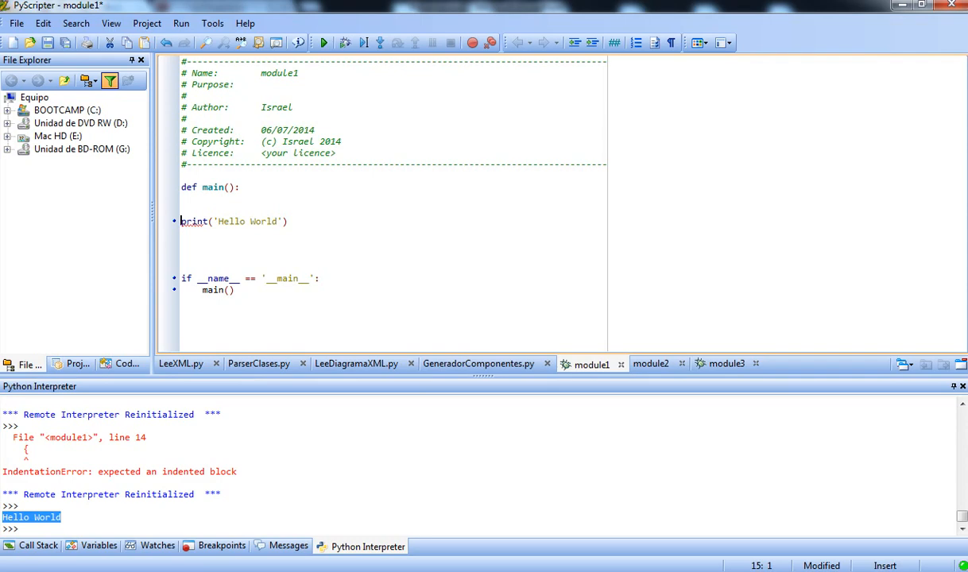
{"action": "mouse_move", "coordinate": [188, 222]}
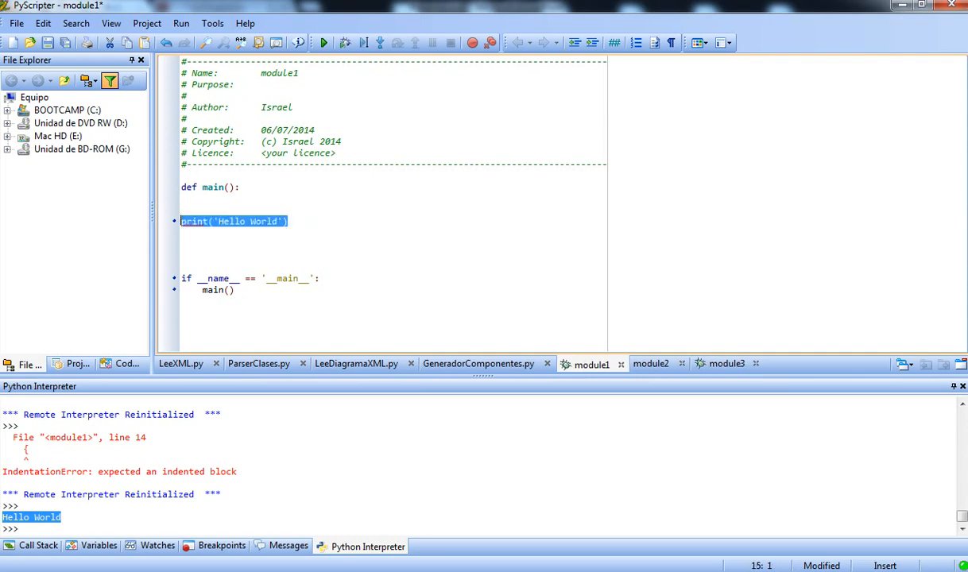
{"action": "mouse_move", "coordinate": [592, 43]}
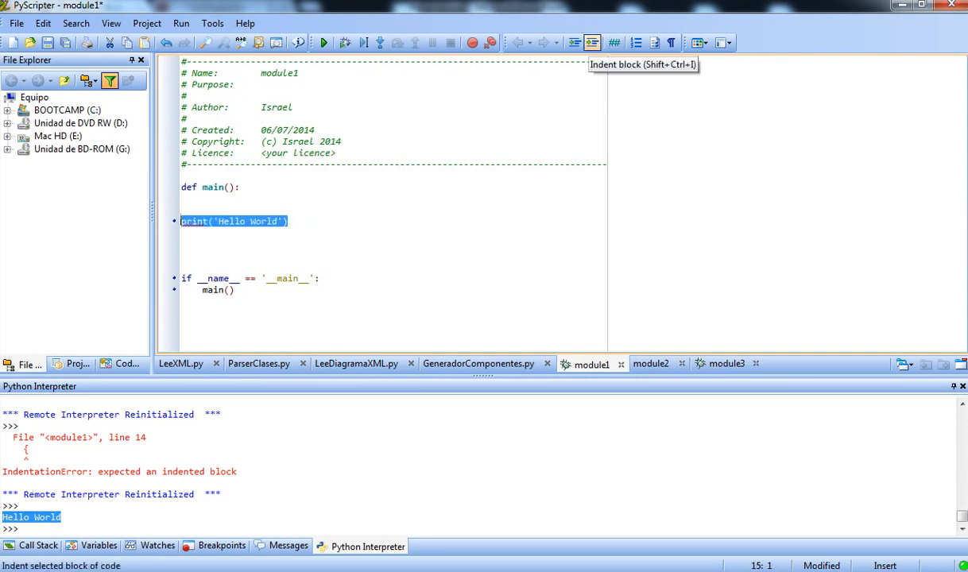
Indent the print('Hello World') line back under main() with Indent block
{"action": "left_click", "coordinate": [594, 42]}
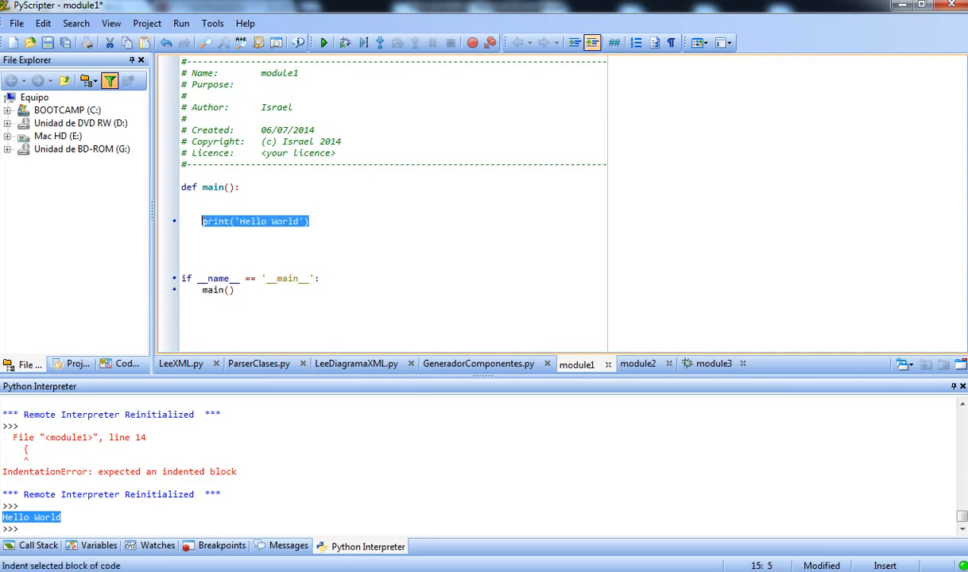